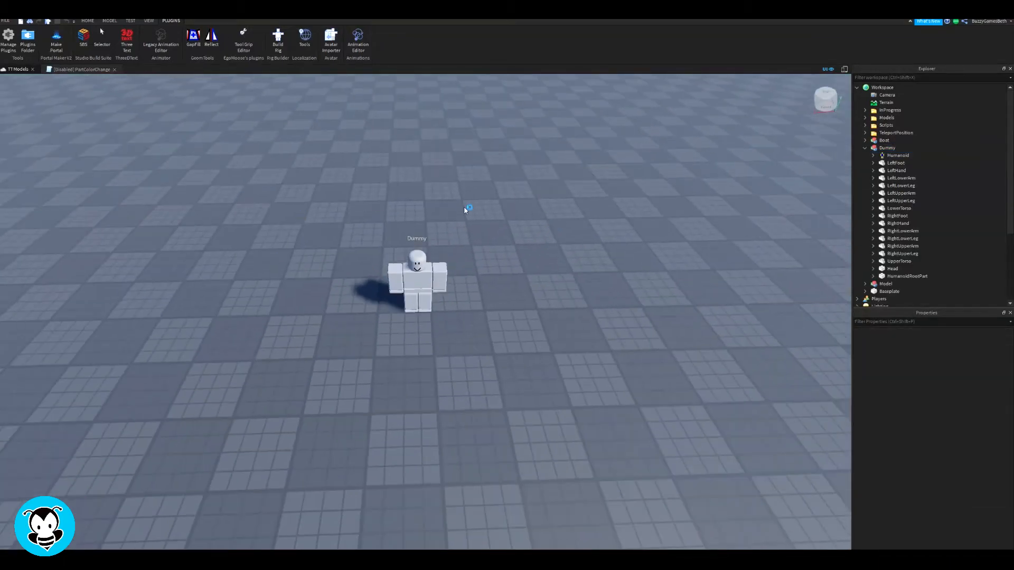
# Step: Delete the old Dummy and build a fresh R15 rig with Rig Builder
pyautogui.click(278, 37)
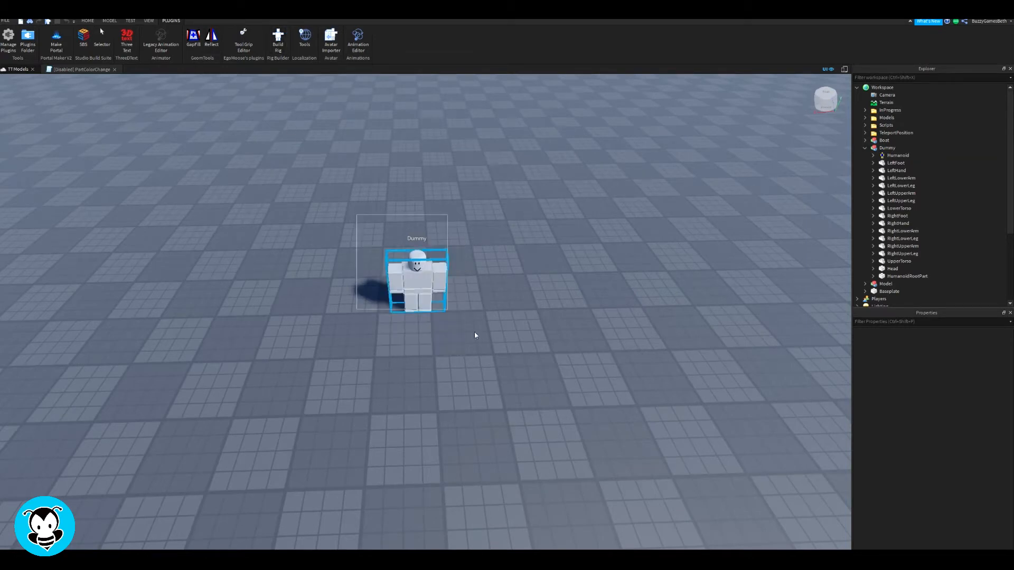
pyautogui.click(278, 39)
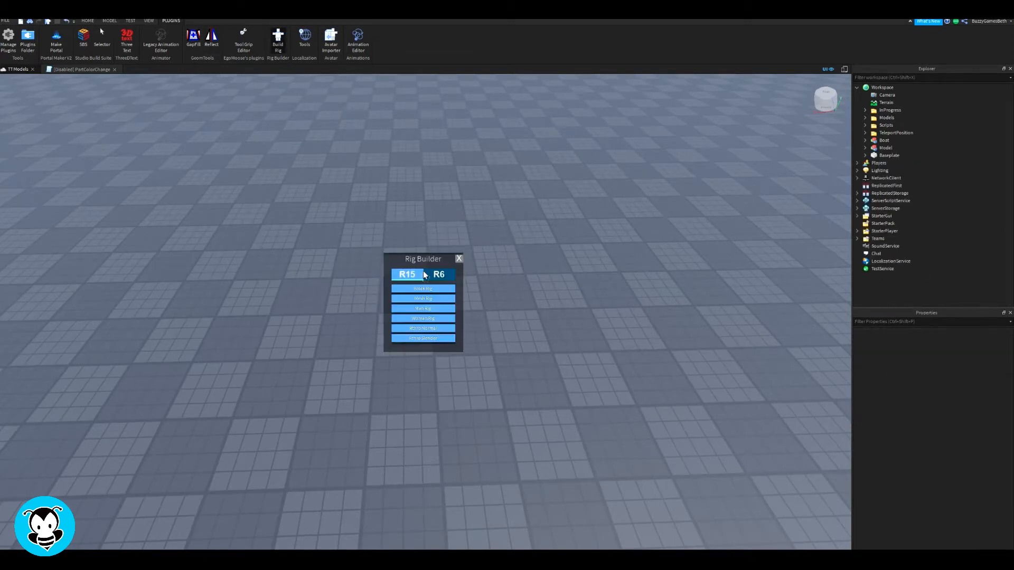
pyautogui.click(422, 288)
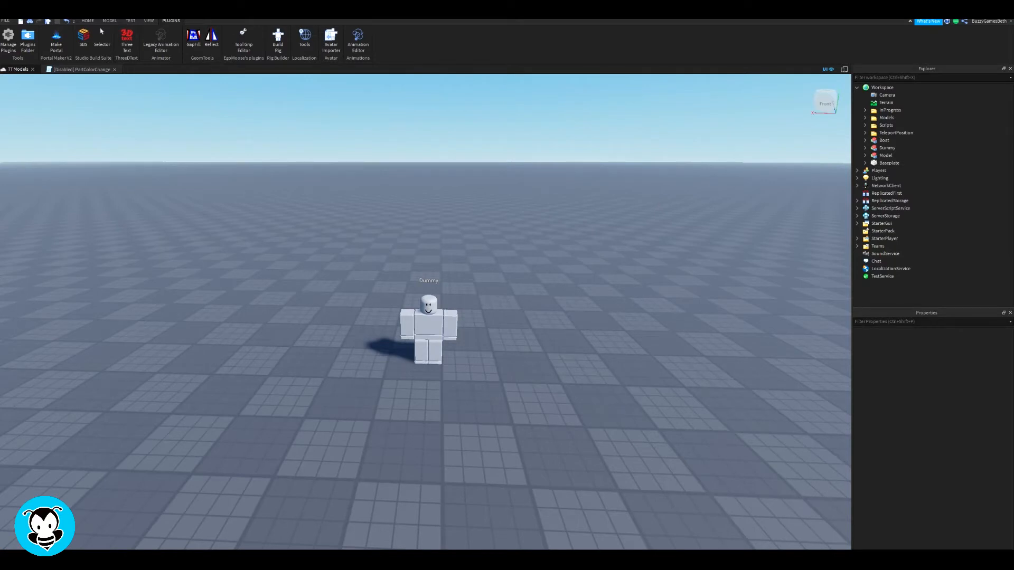
pyautogui.moveTo(563, 140)
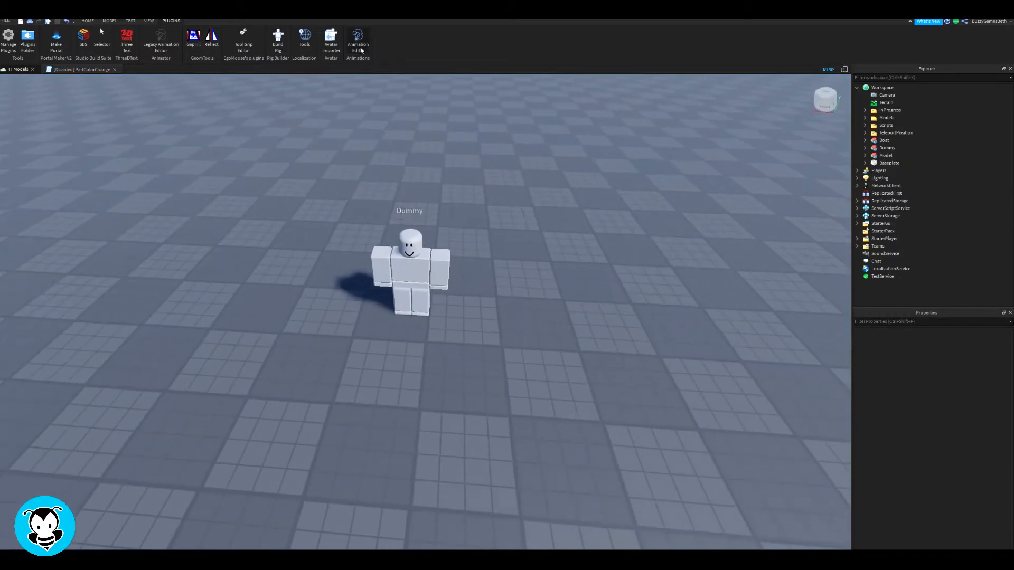
# Step: Create a new Animation Editor clip for the Dummy named RightPunch
pyautogui.click(358, 39)
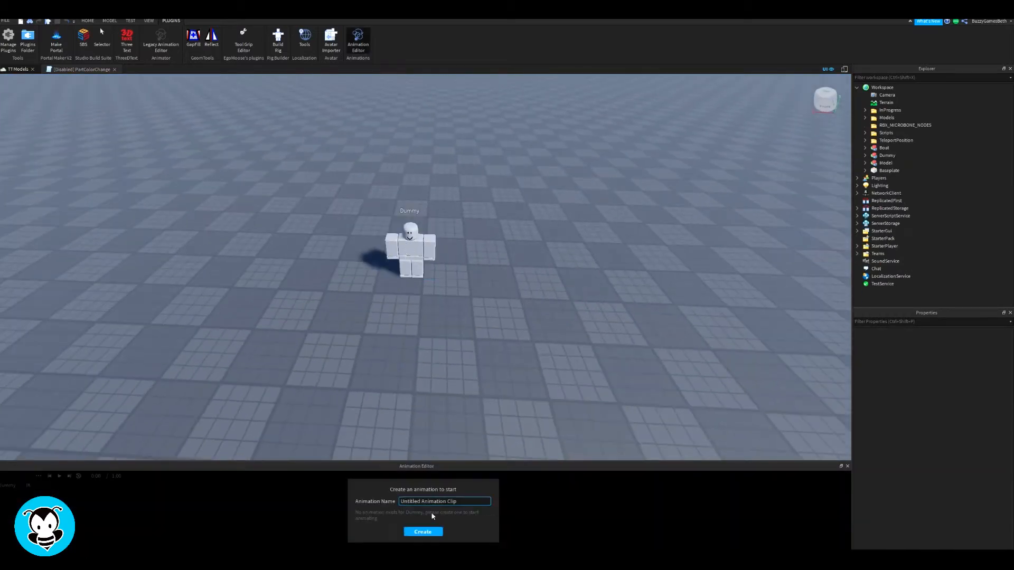
pyautogui.write('Lef')
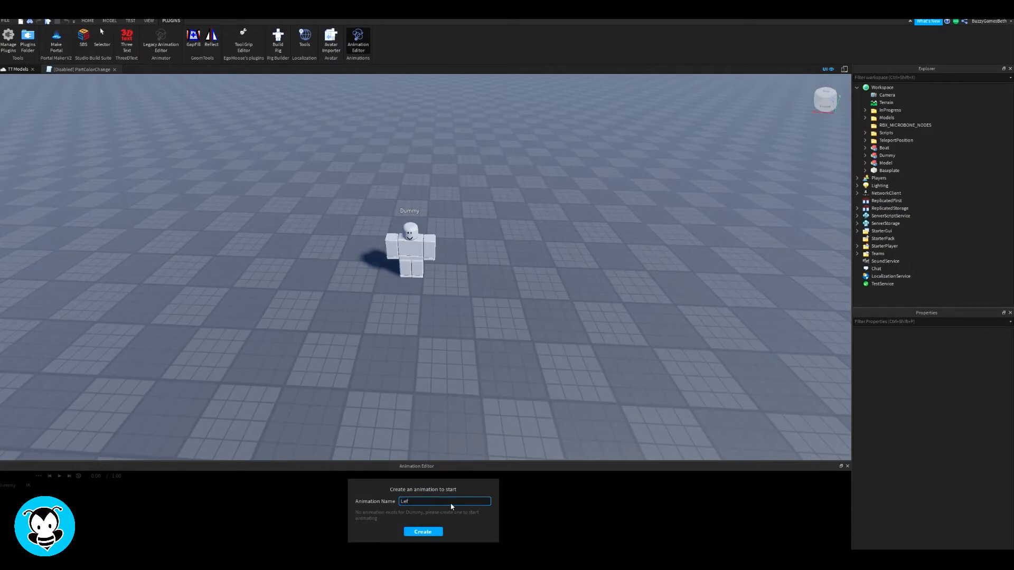
pyautogui.write('Rightp')
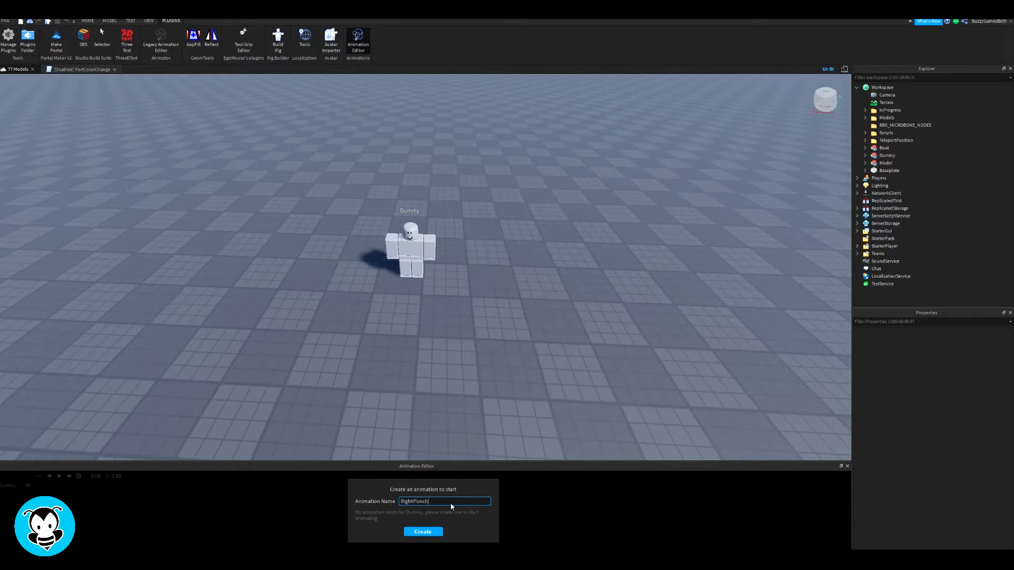
pyautogui.click(422, 531)
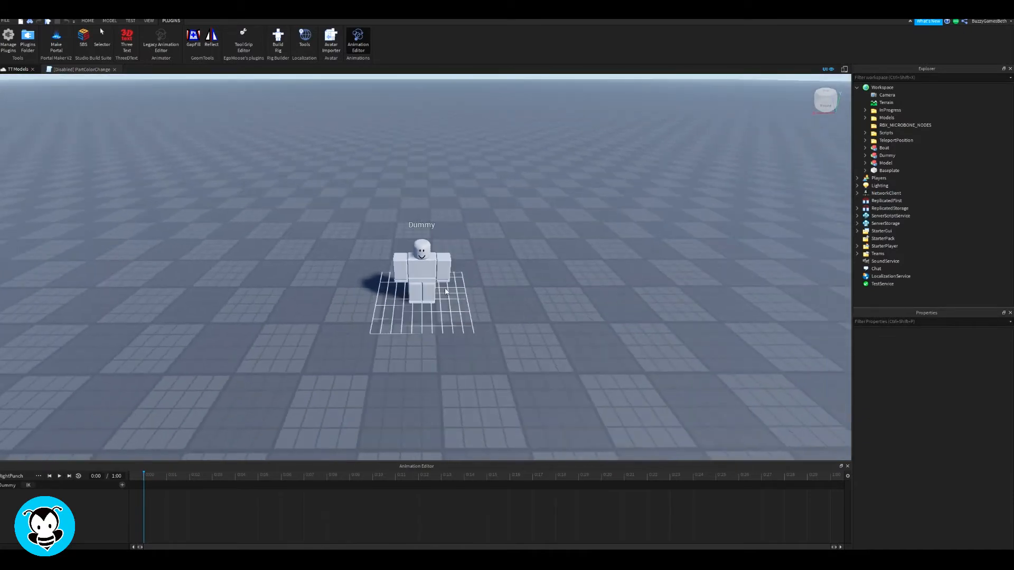
# Step: Rotate the RightUpperArm and lower arm into punch poses and keyframe them along the timeline
pyautogui.click(422, 271)
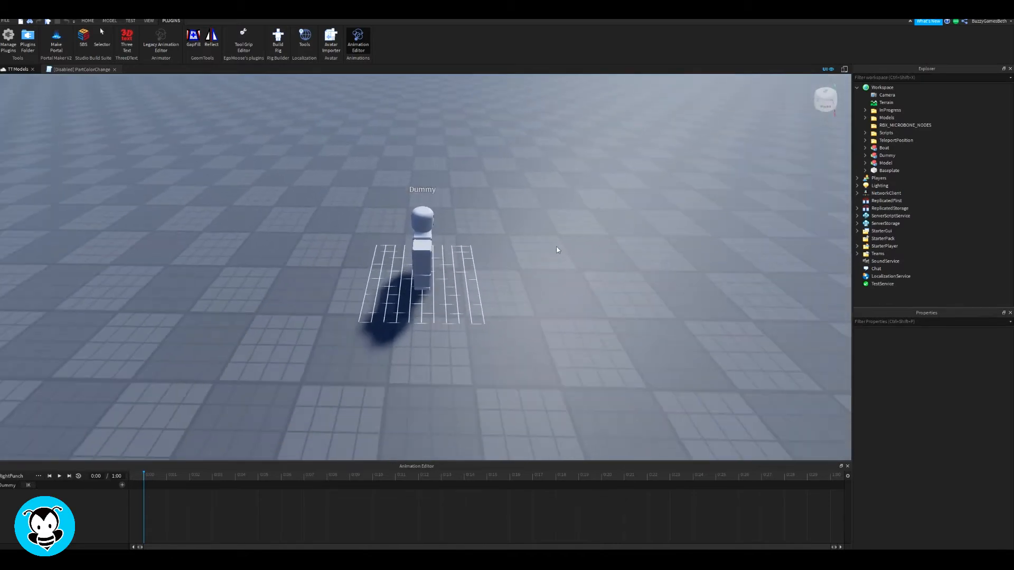
pyautogui.moveTo(386, 257)
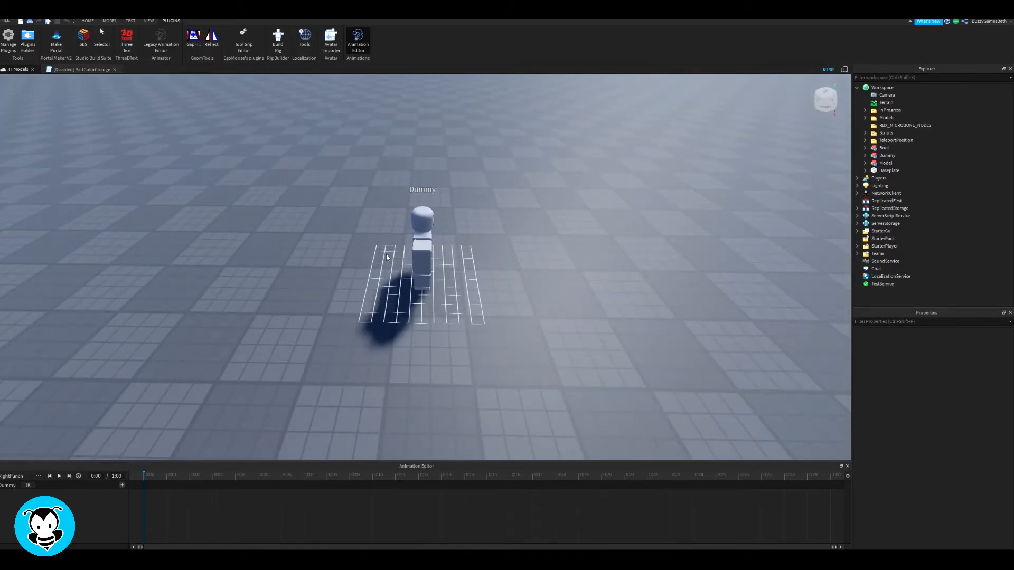
pyautogui.click(421, 255)
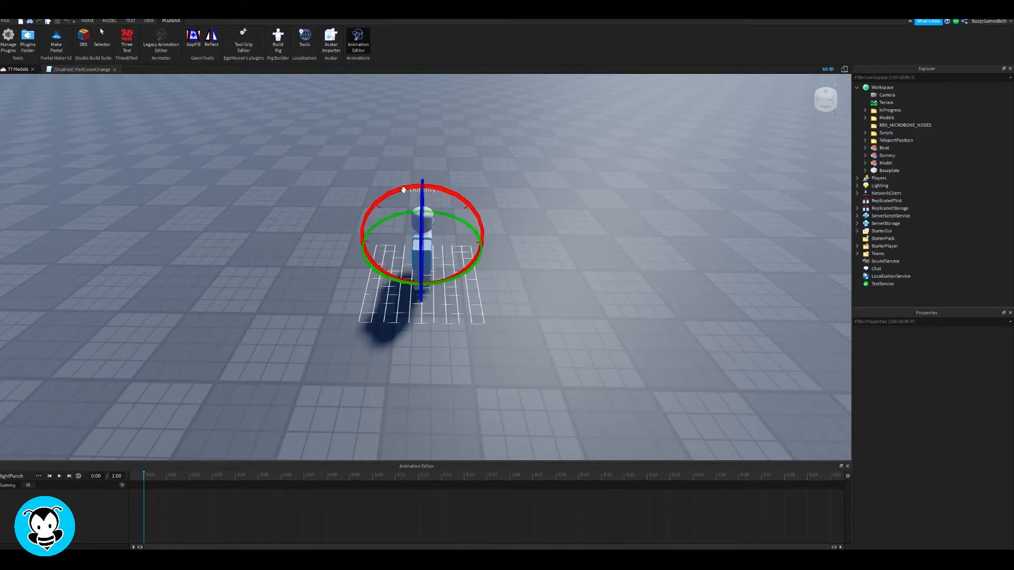
pyautogui.click(109, 20)
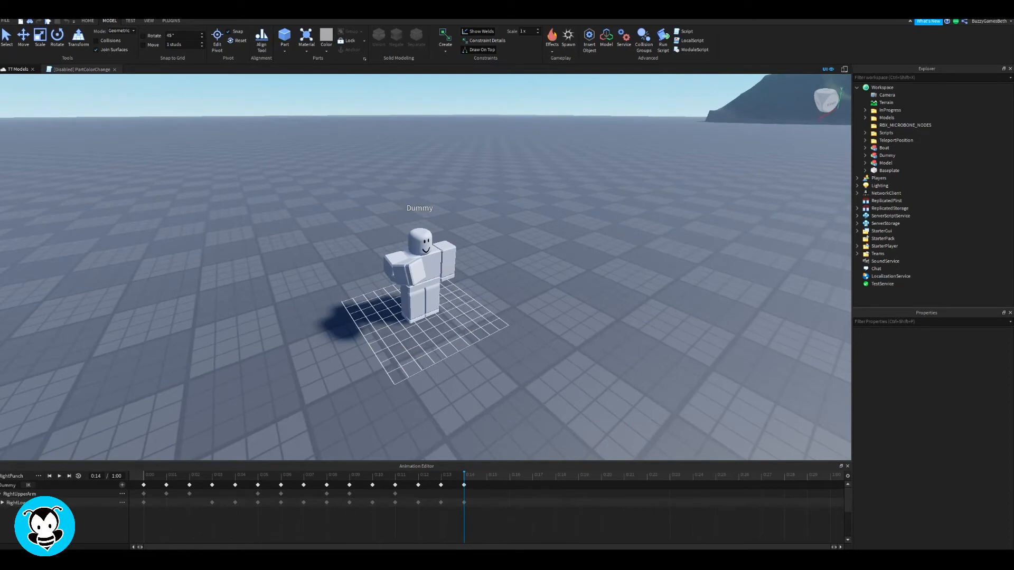
pyautogui.click(38, 476)
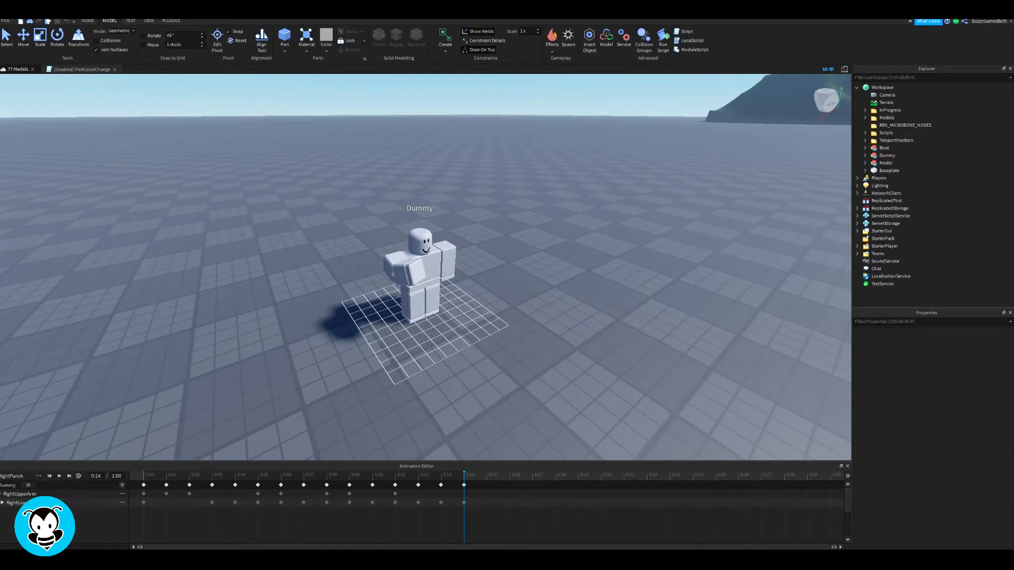
# Step: Publish RightPunch to Roblox, submit the upload, dismiss the confirmation and close the editor
pyautogui.click(38, 476)
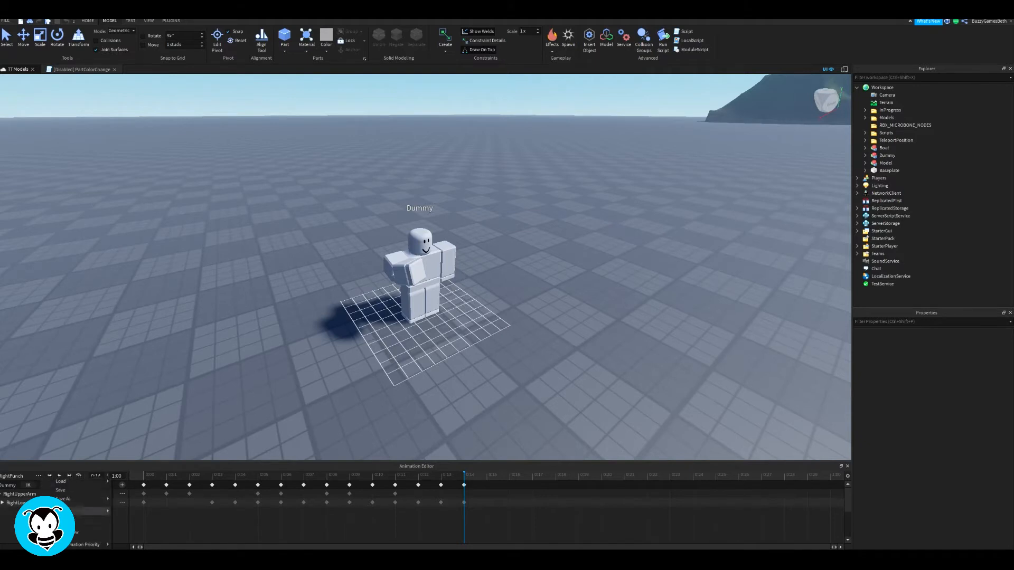
pyautogui.click(60, 482)
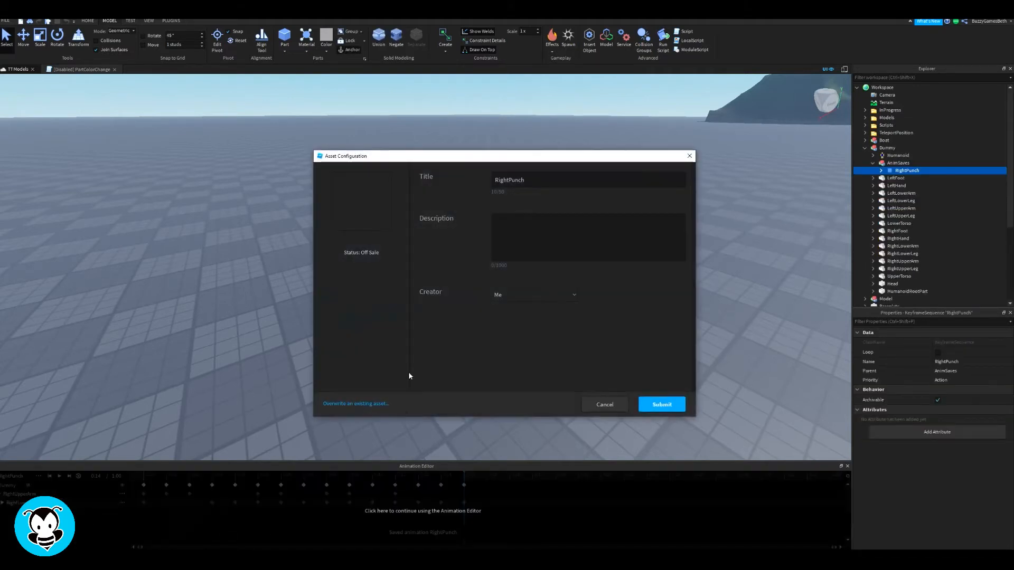
pyautogui.moveTo(581, 291)
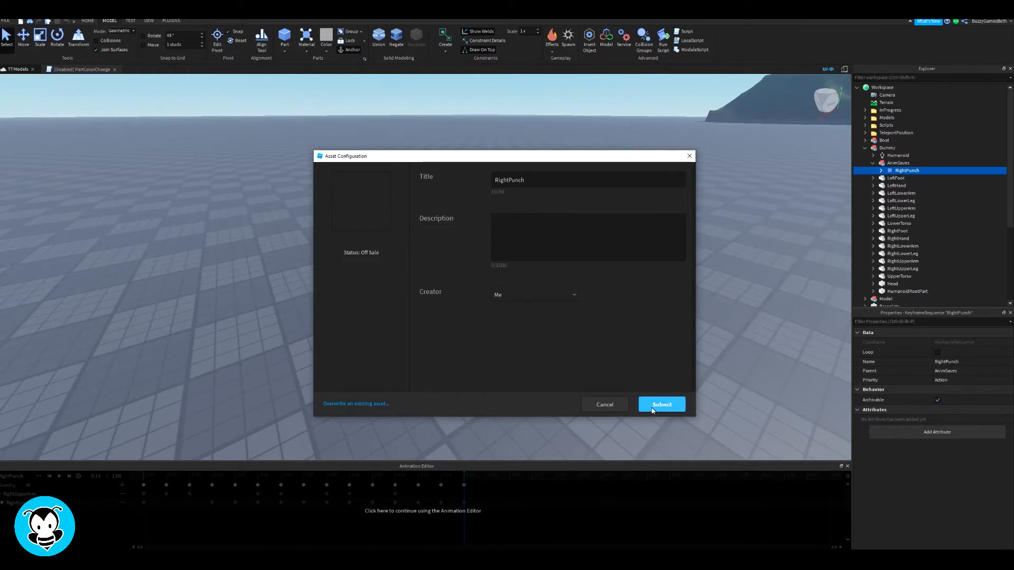
pyautogui.click(662, 404)
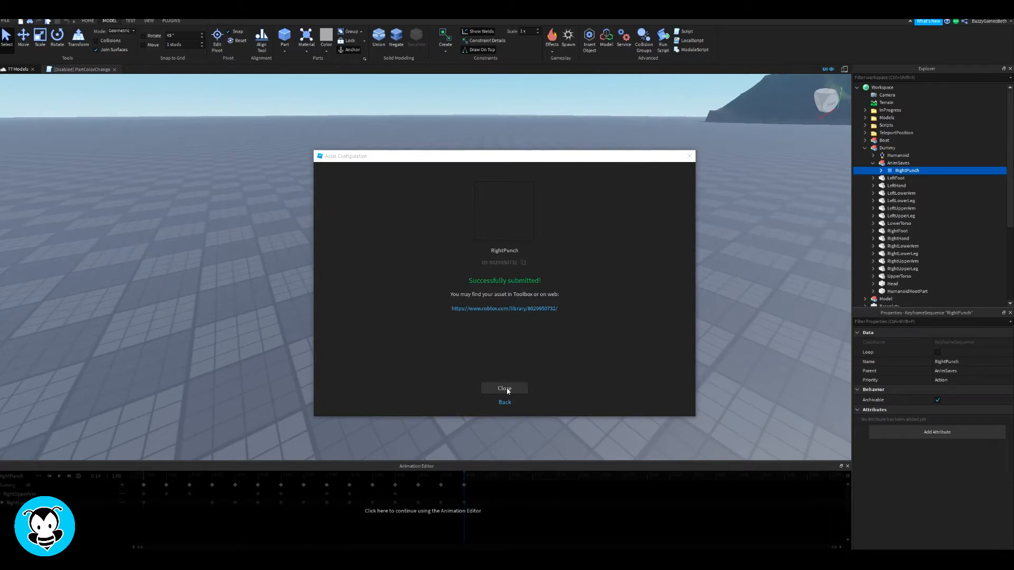
pyautogui.click(505, 389)
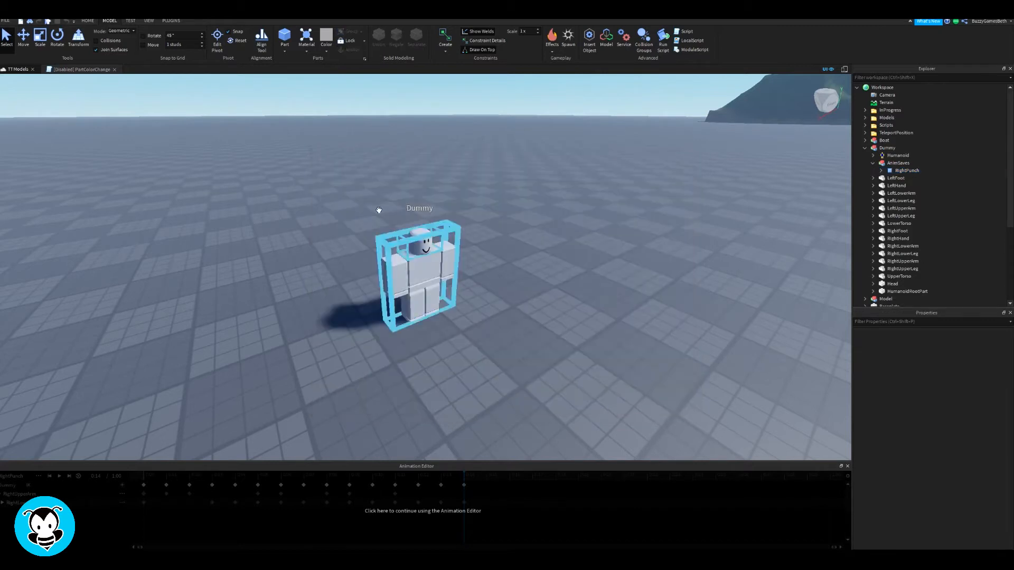
pyautogui.click(171, 20)
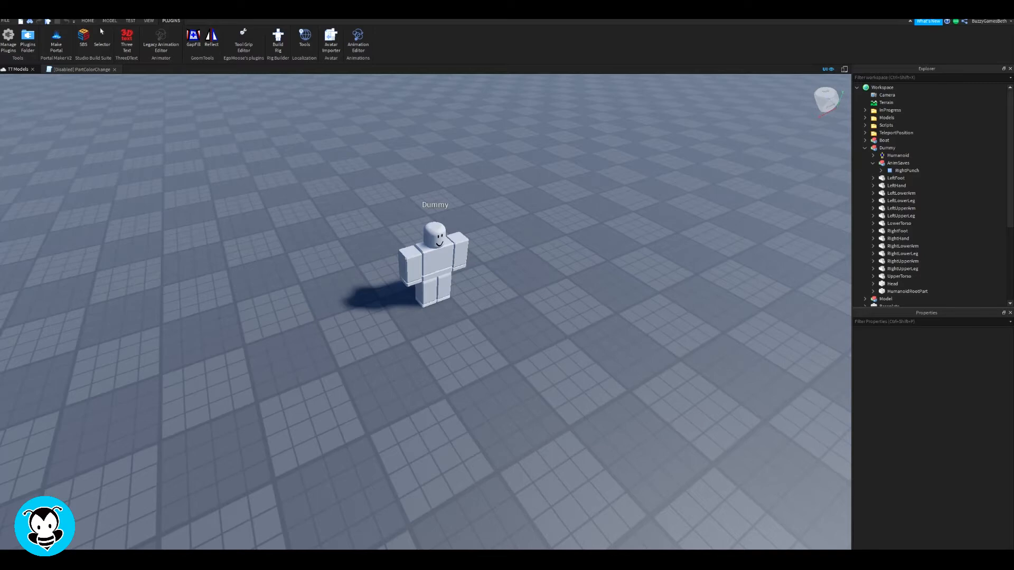
# Step: Insert a RemoteEvent into ReplicatedStorage and name it Punch
pyautogui.click(865, 147)
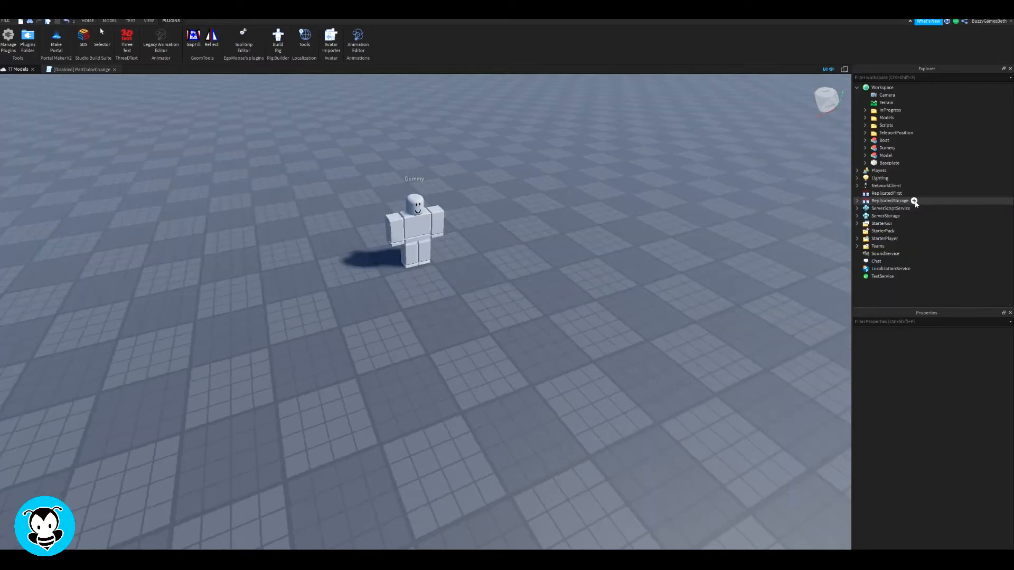
pyautogui.click(915, 200)
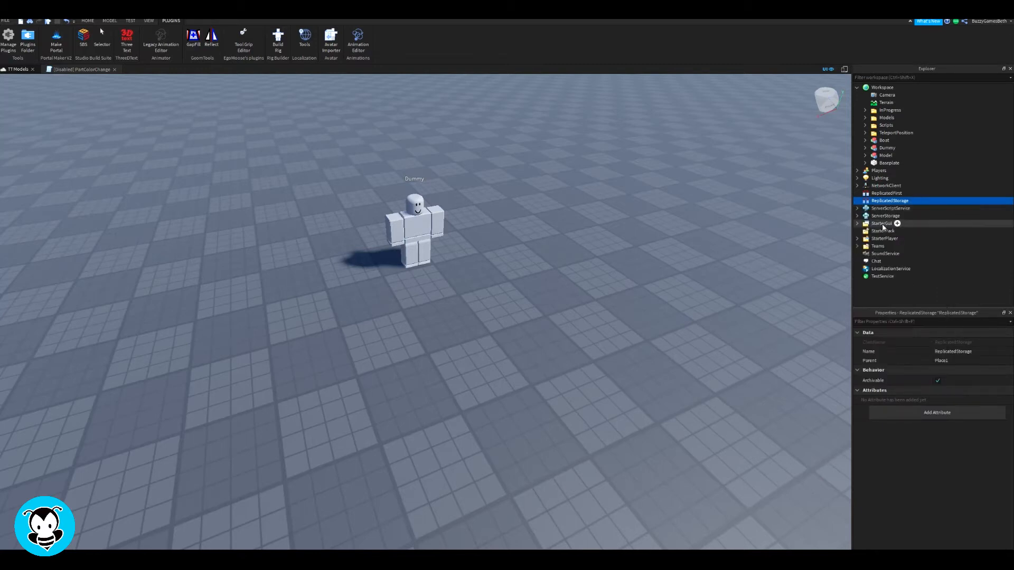
pyautogui.click(858, 201)
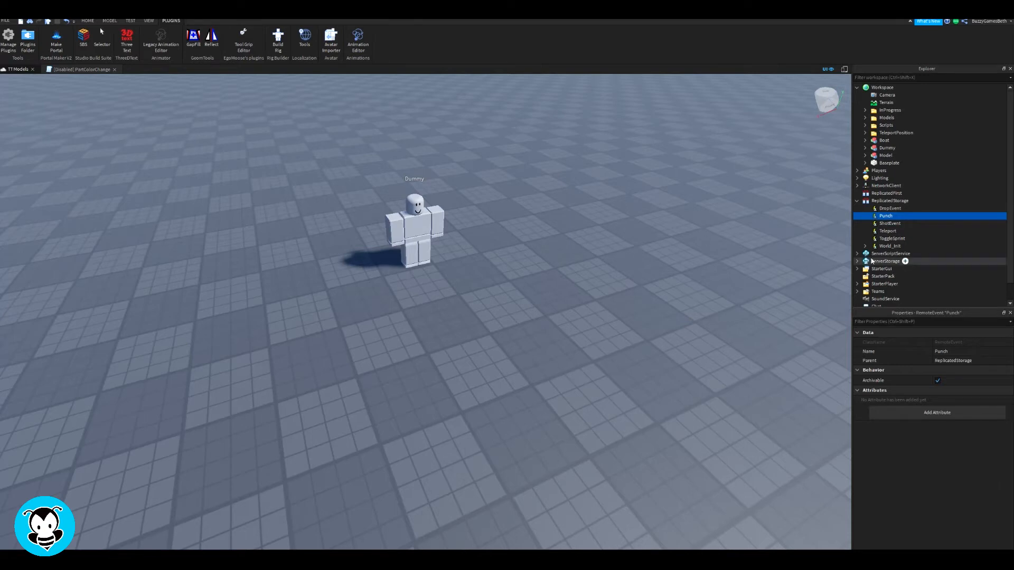
pyautogui.scroll(-3)
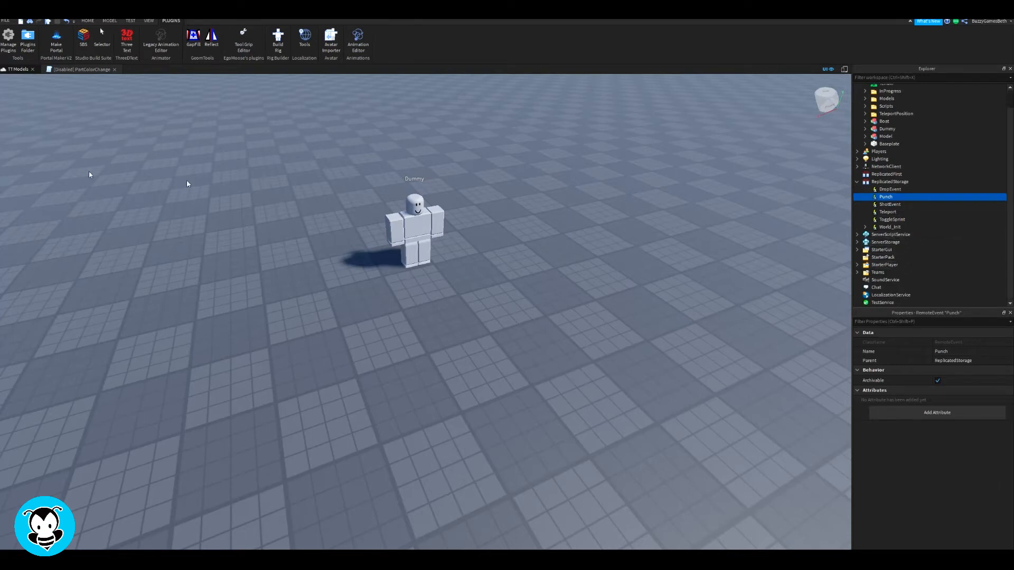
pyautogui.moveTo(100, 31)
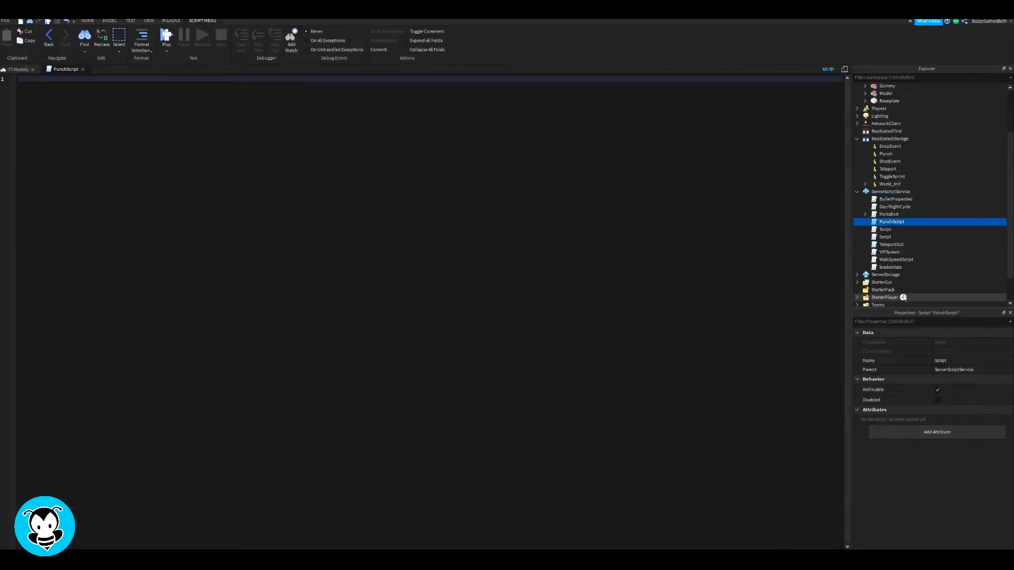
# Step: In PunchScript, declare remoteEvent = game.ReplicatedStorage.Punch with a comment
pyautogui.click(891, 244)
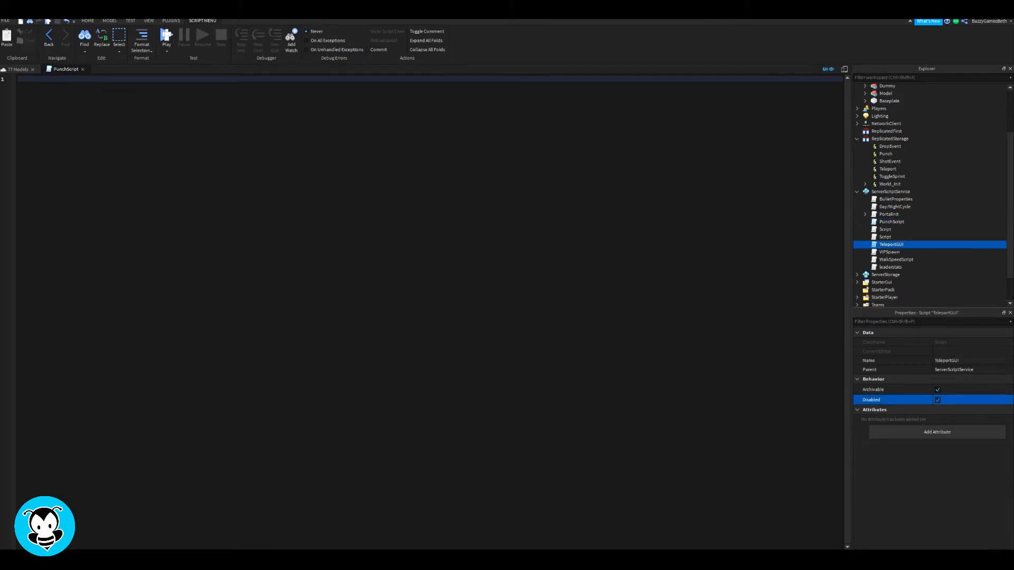
pyautogui.write('local remote')
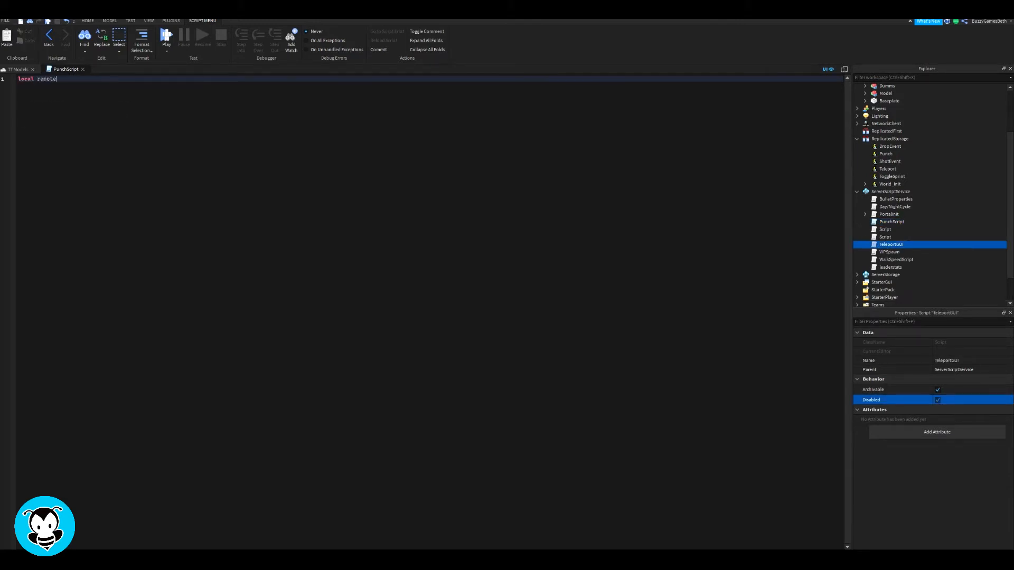
pyautogui.write('Event')
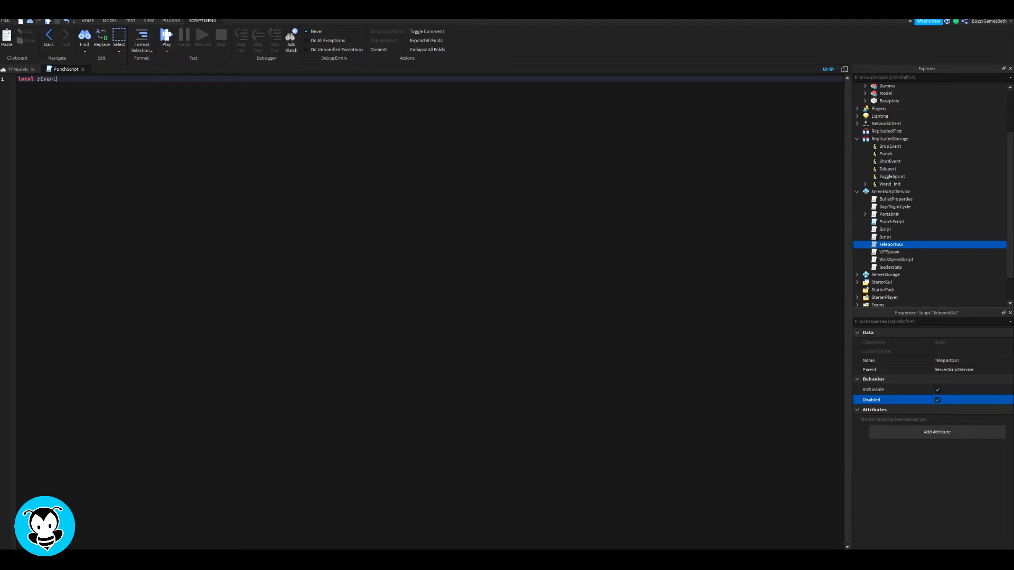
pyautogui.write('= game.ReplicatedStorage.Punch')
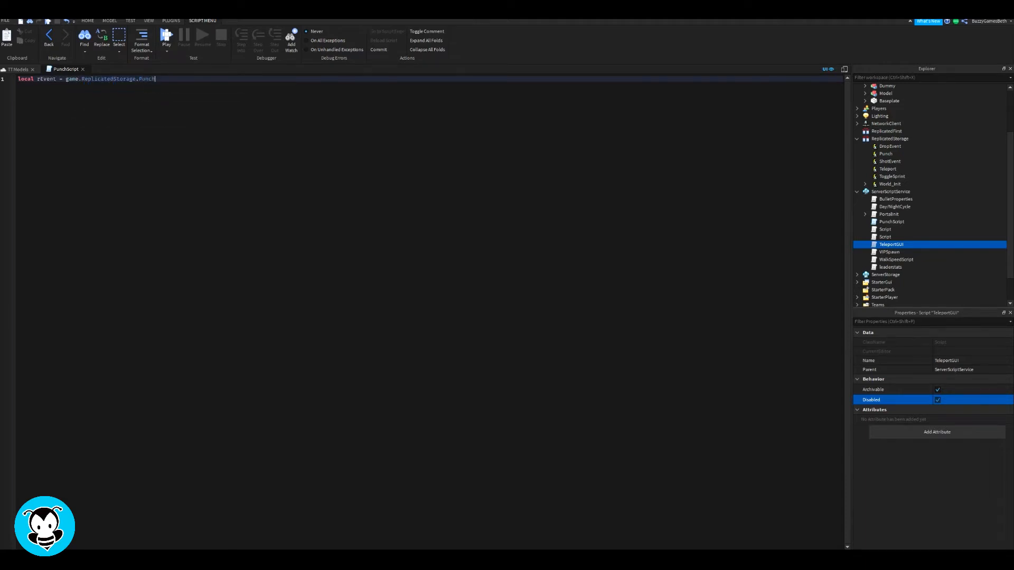
pyautogui.write('--remote event in replicated storage')
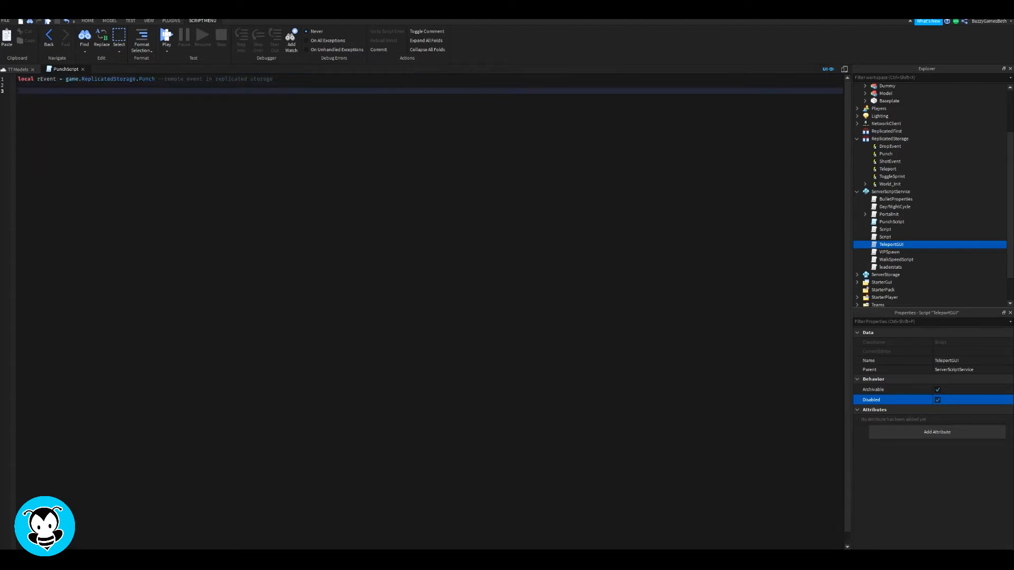
# Step: Connect remoteEvent.OnServerEvent to a function calling humanoidHit:TakeDamage(15)
pyautogui.write('rEvent.OnServerEvent:Connect(')
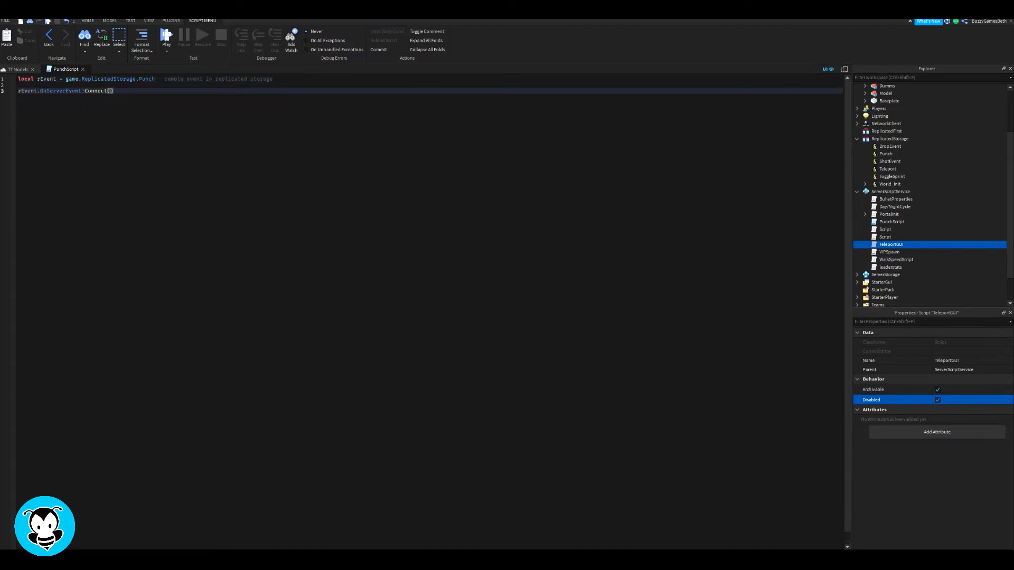
pyautogui.write('(function(plr,')
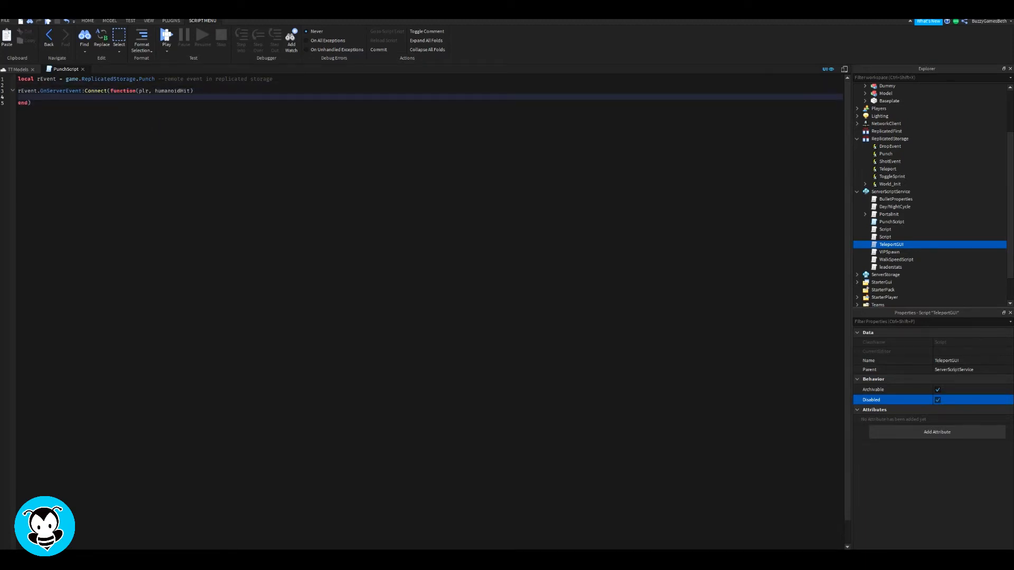
pyautogui.write('humanoidHit:TakeDamage()')
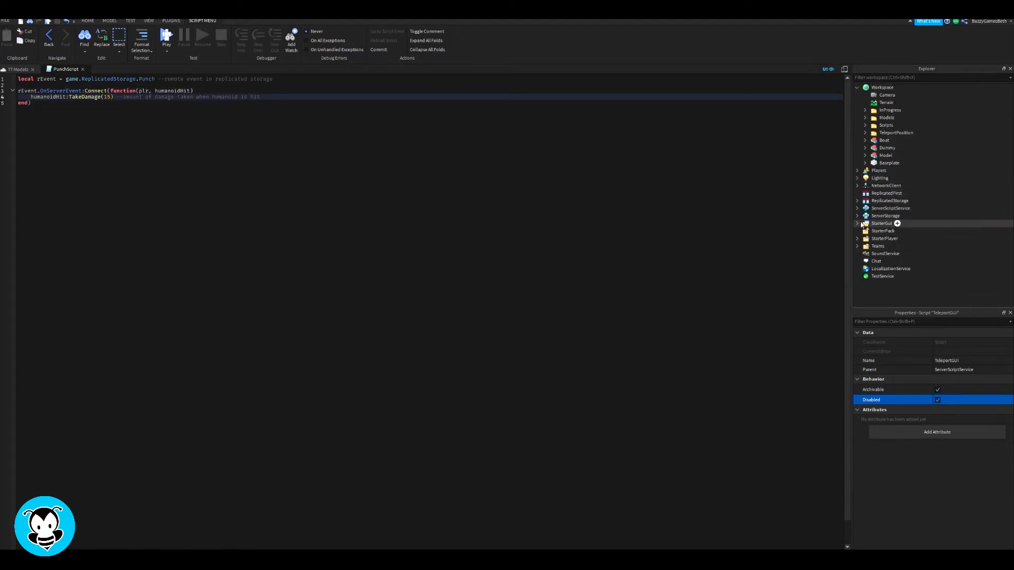
# Step: Add PunchLocalScript under StarterCharacterScripts holding the RPunch animation with its AnimationId
pyautogui.click(932, 246)
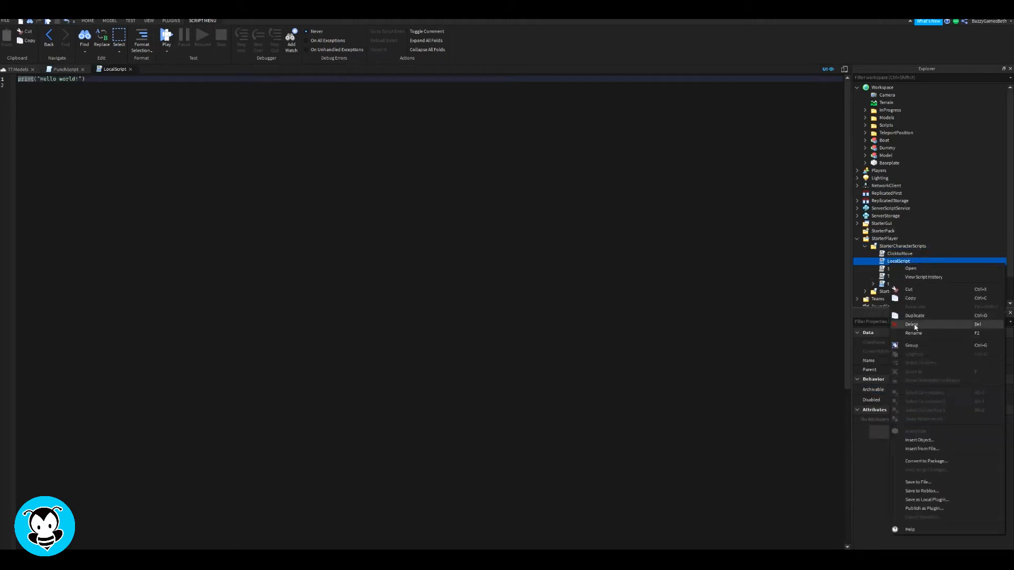
pyautogui.click(914, 333)
pyautogui.write('Punch')
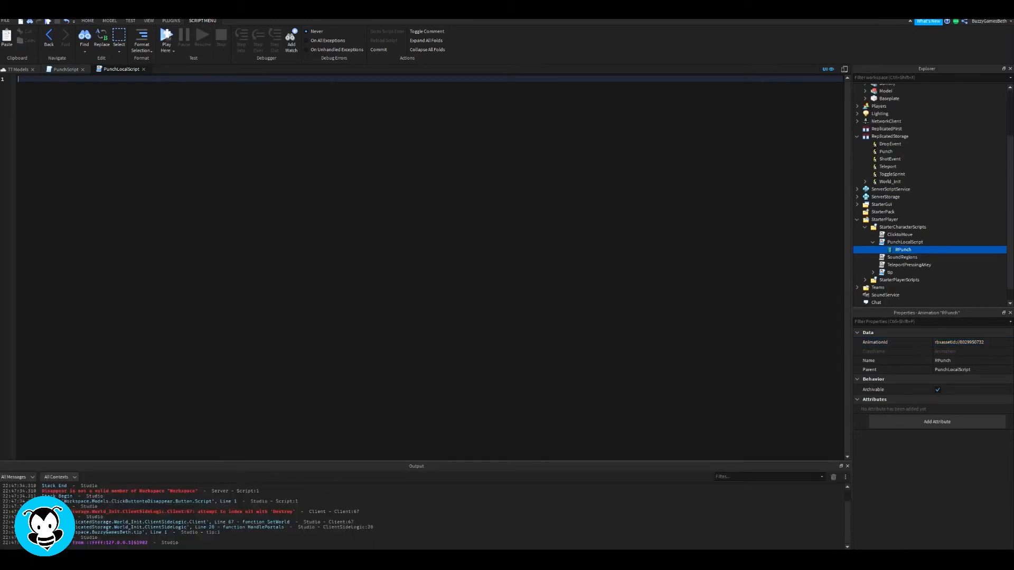
# Step: Write rightPunch and debounce variables and an InputBegan handler that plays RPunch on KeyCode R
pyautogui.write('local rightPunch = script:WaitForChild("RPunch") --animation we want to use')
pyautogui.write('local uis = game:GetService("UserInputService") --setting which keycode to press to play the animation')
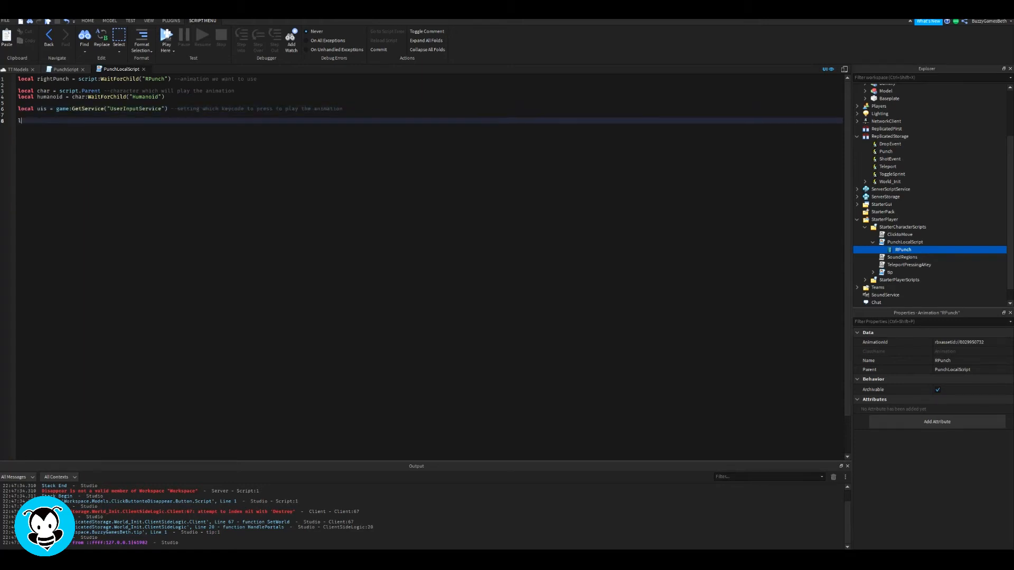
pyautogui.write('local debounce = false -- cooldown for hits')
pyautogui.write('if gameProcessed or playAnime then return end -- if they keycode is pressed then the animation will also')
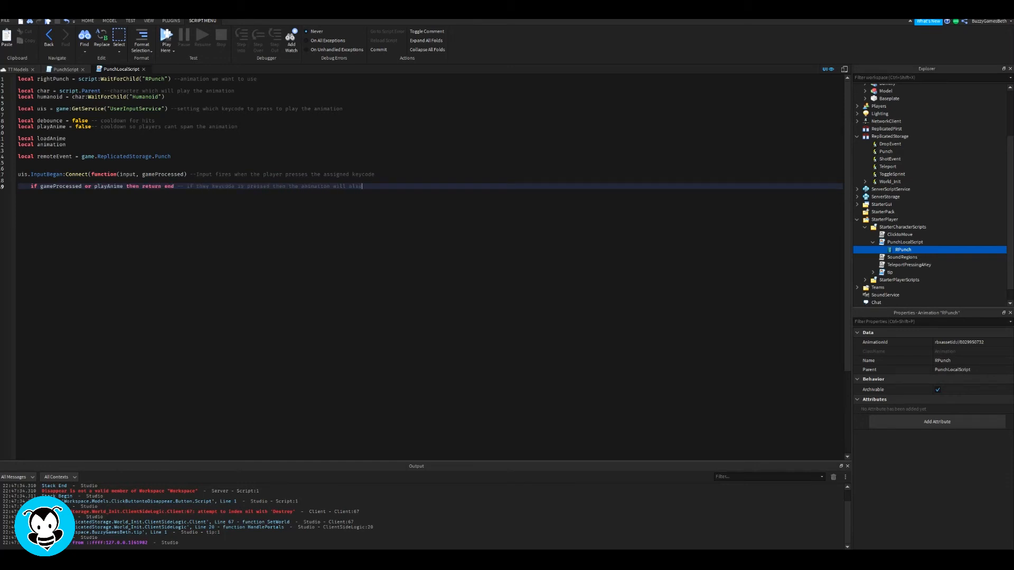
pyautogui.write('if input.KeyCode == Enum.KeyCode.R then')
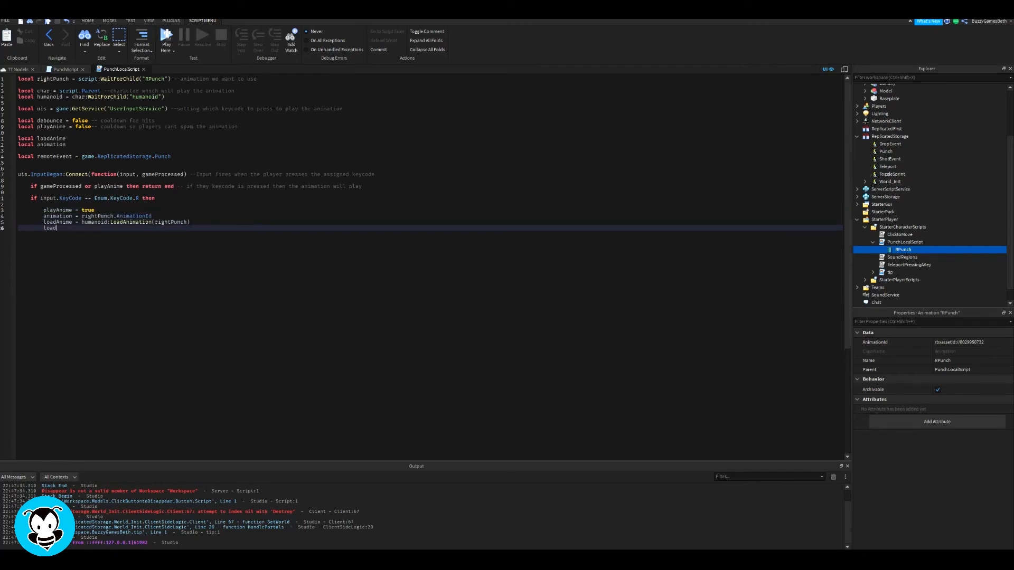
pyautogui.write('loadAnime:Play()')
pyautogui.write('humanoid.Touched:Connect(function(hit, bodyPart) -- Touched event that fires when in contact with another')
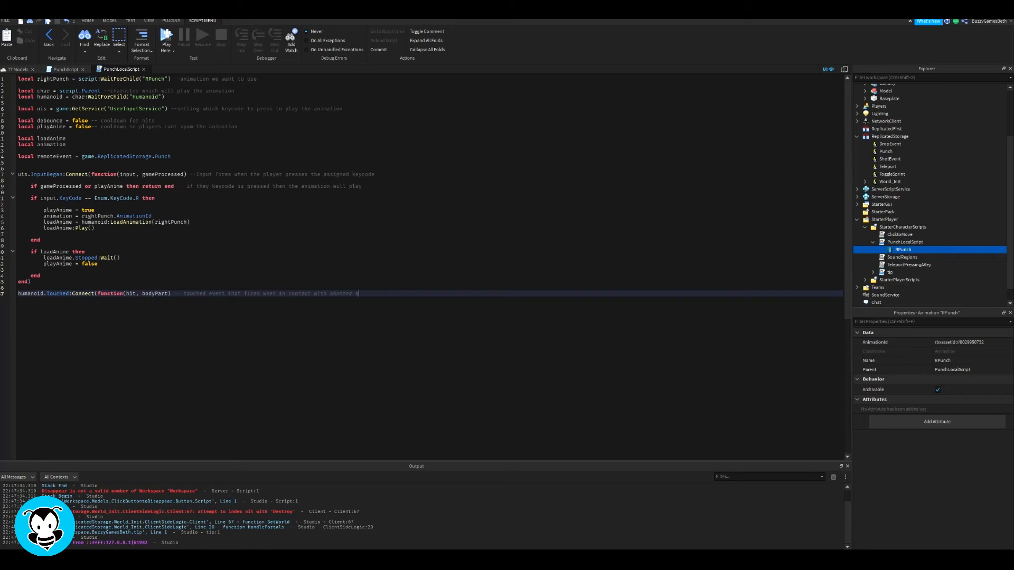
# Step: Complete the Touched handler with debounce, humanoidHit checks and remoteEvent:FireServer(humanoidHit) on RightHand hits
pyautogui.write('if not playAnime or debounce then return end')
pyautogui.write('local humanoidHit = charHit:FindFirstChild("Humanoid')
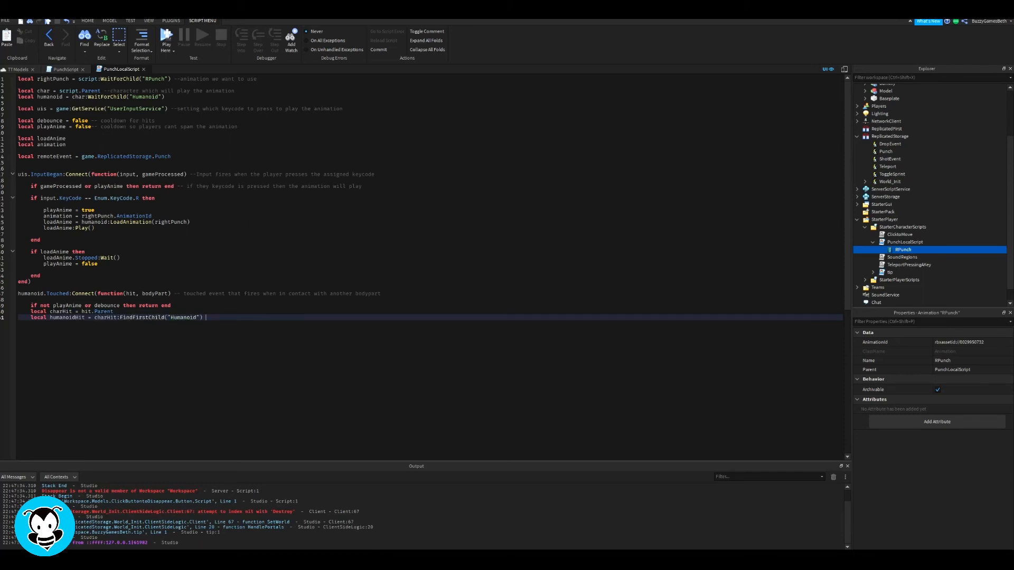
pyautogui.write('-- making sure that players can only attac')
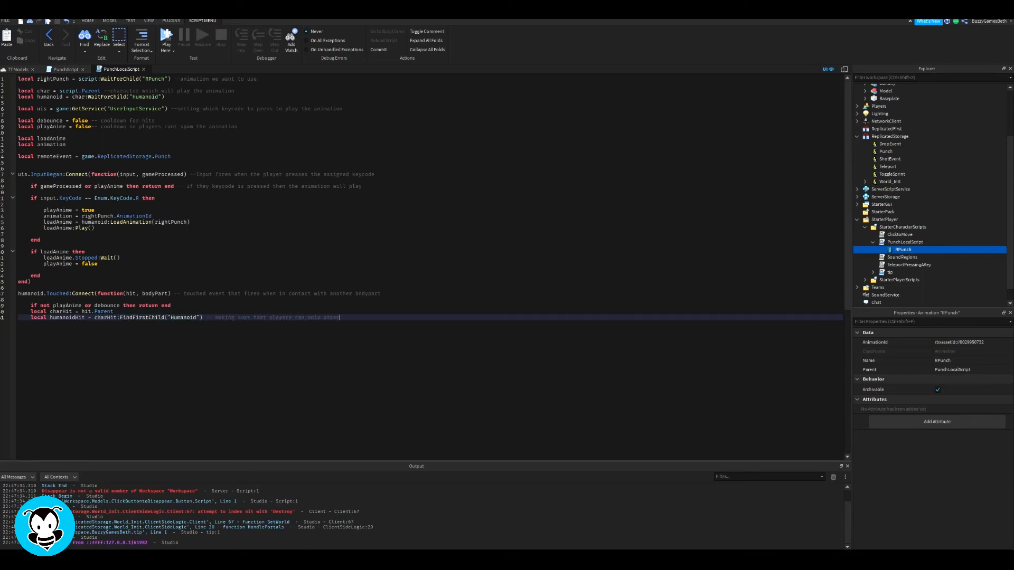
pyautogui.write('if not humanoidHit then return end')
pyautogui.write('if animation == r')
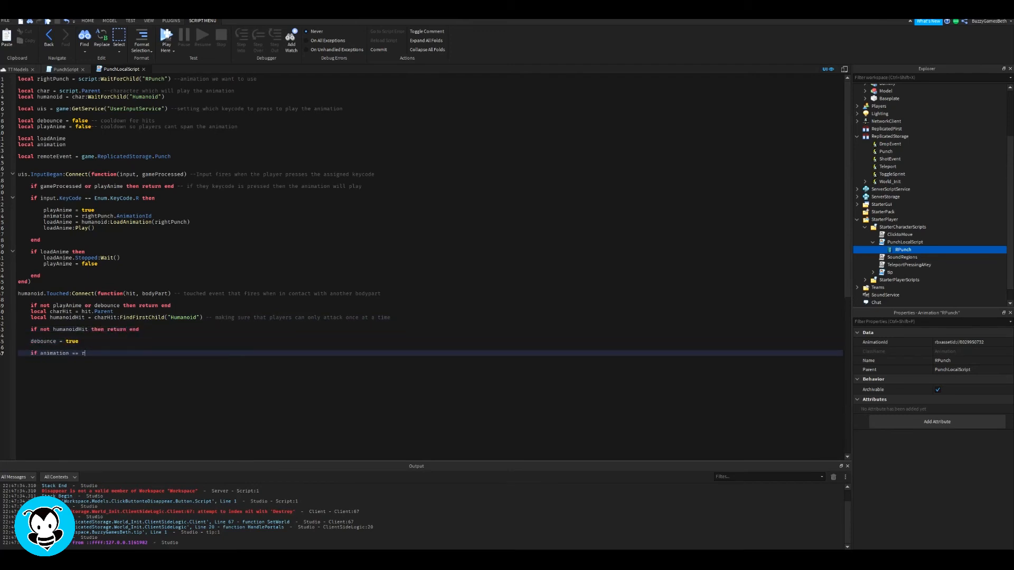
pyautogui.write('ightPunch.AnimationId and bodyPart.Name == "RightHand" then -- if the body part hit is the assigned bodypart then the remote event will fi')
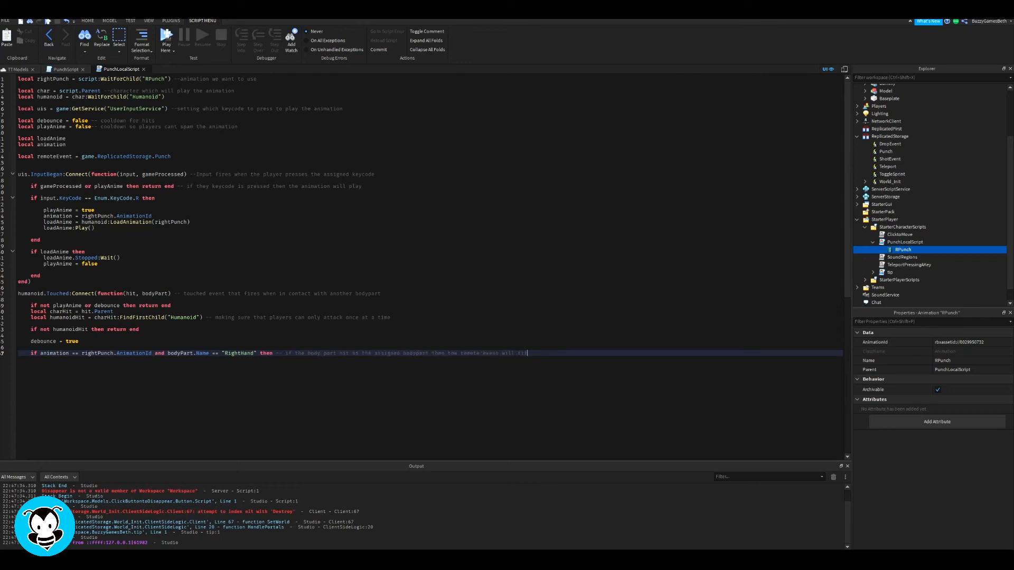
pyautogui.write('remoteEvent:FireServer(humanoidH')
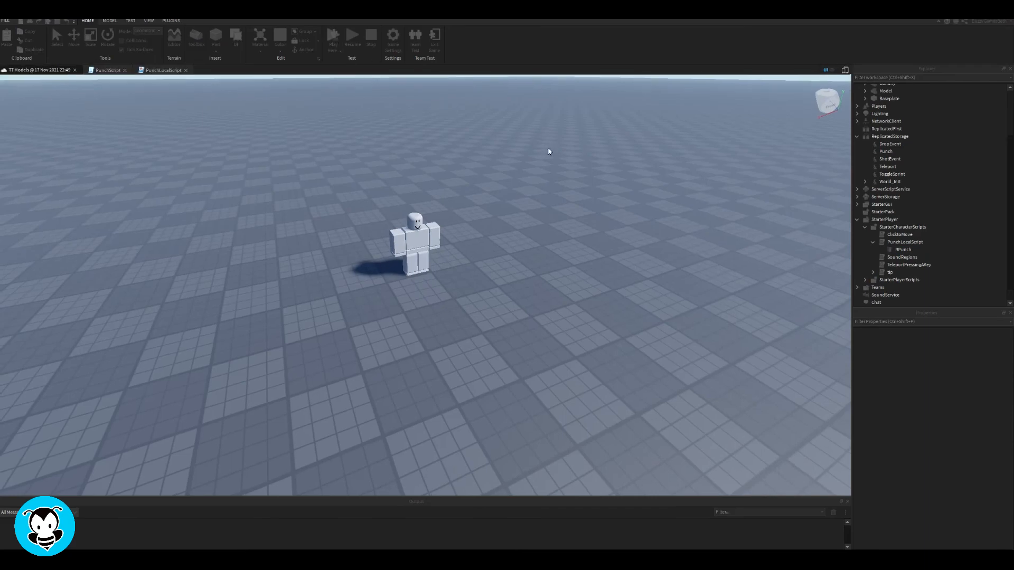
# Step: Start a play test of the game
pyautogui.click(332, 36)
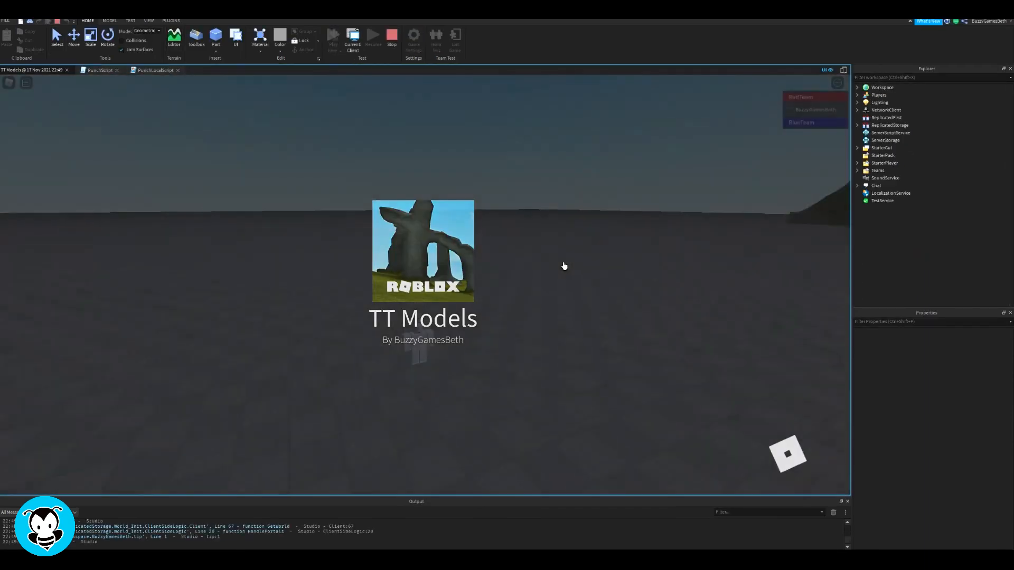